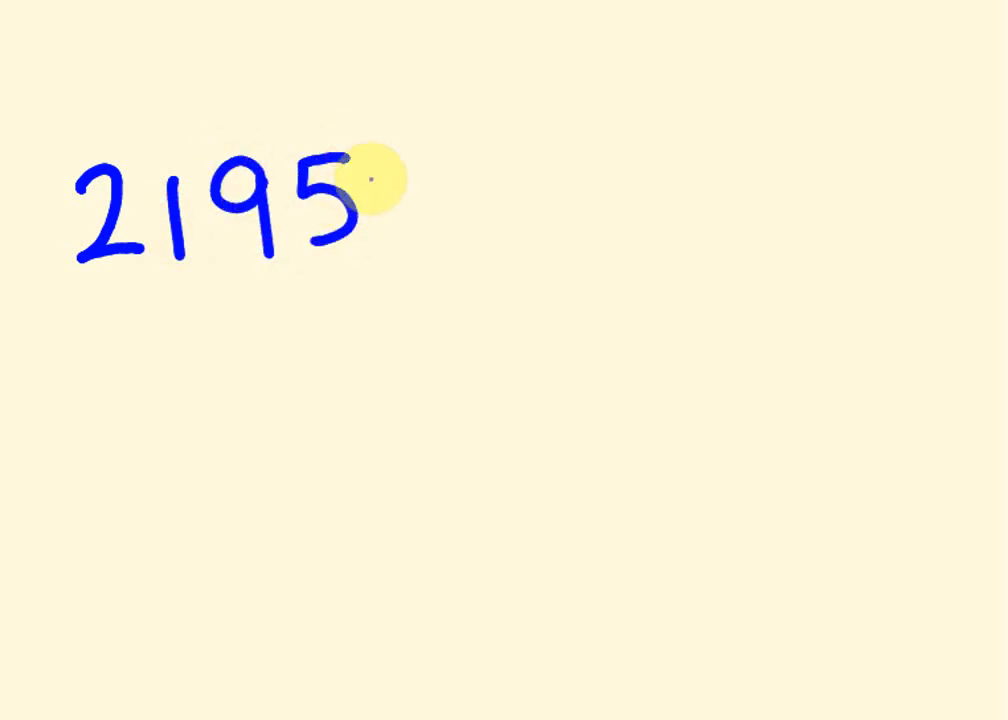
# Write the number 21952 in blue on the board.
pyautogui.moveTo(344, 160); pyautogui.dragTo(420, 240)
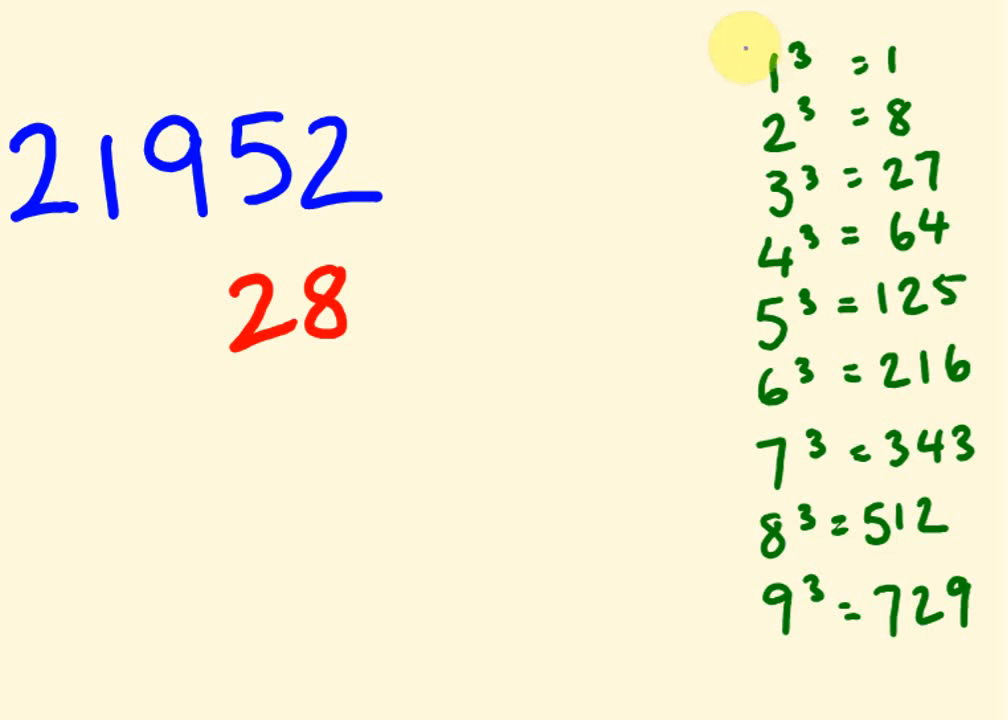
pyautogui.moveTo(730, 600)
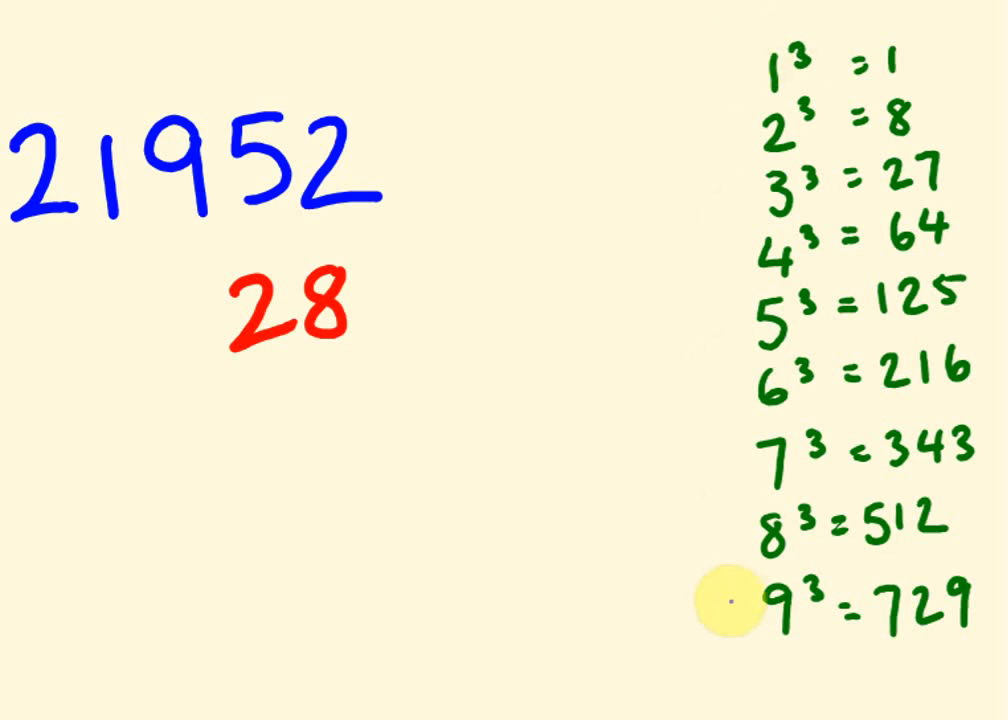
pyautogui.moveTo(930, 64)
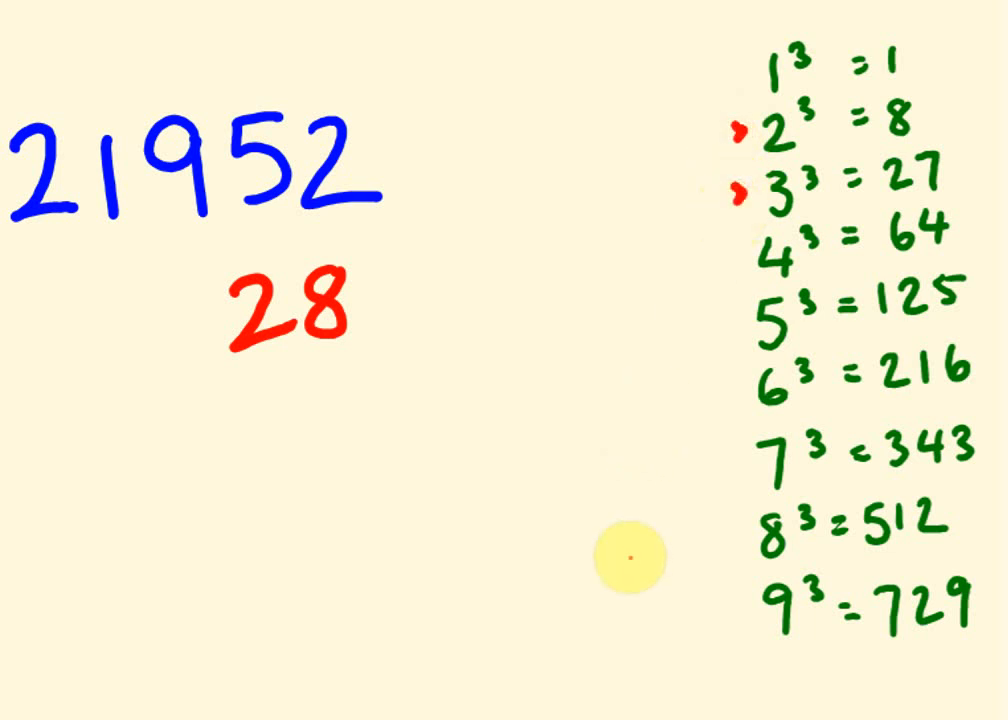
pyautogui.moveTo(728, 486)
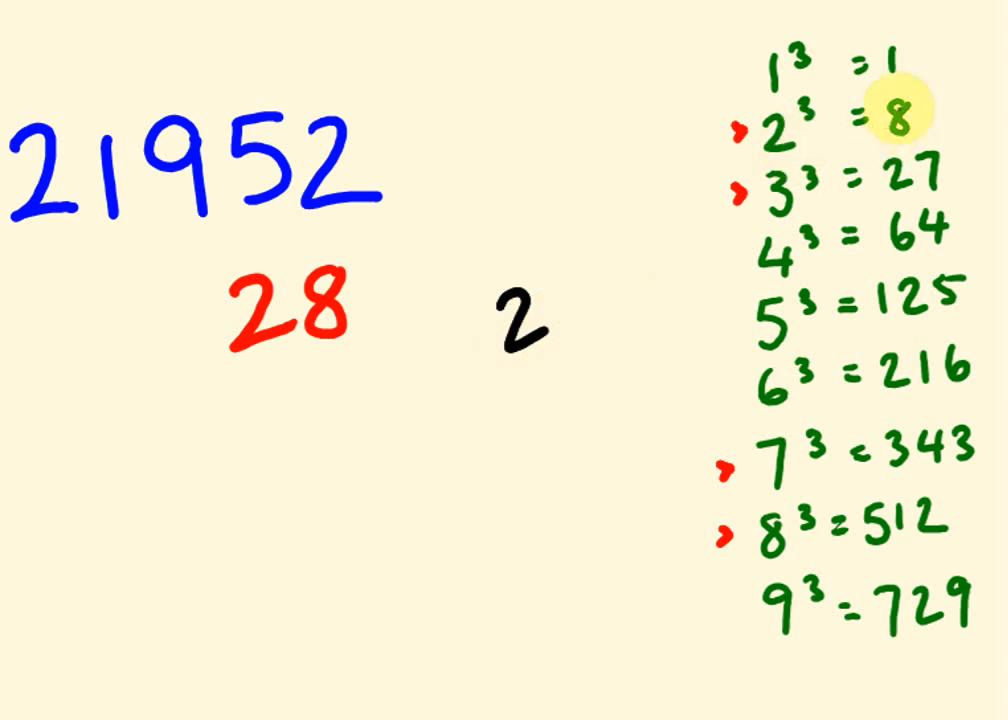
# Write the black digit pairing 2–8 beside the red 28.
pyautogui.write('8')
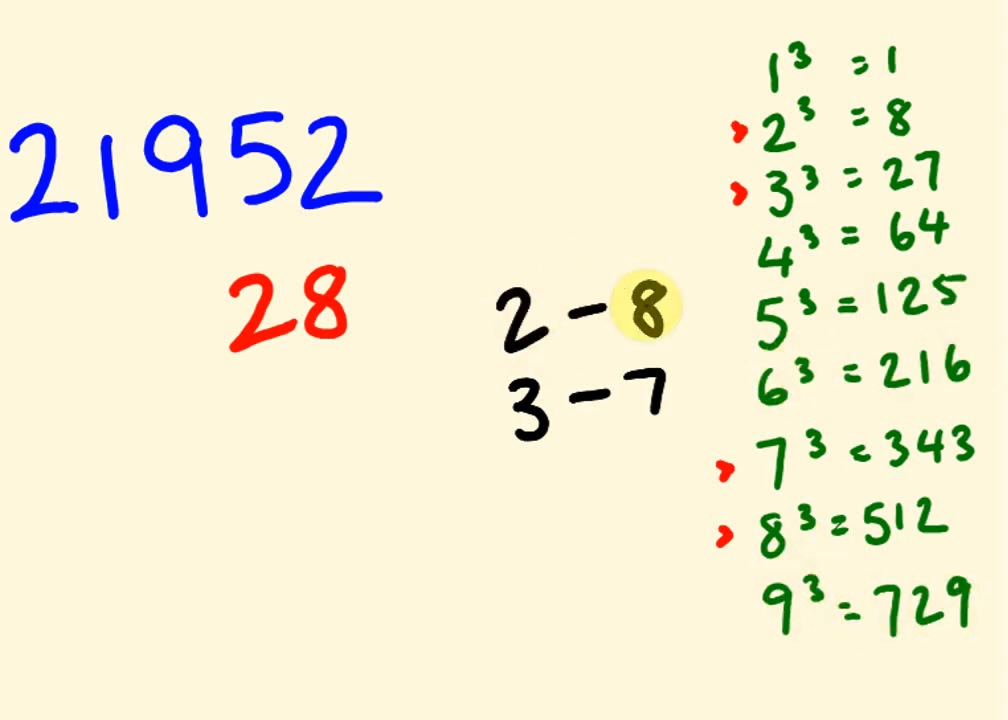
pyautogui.moveTo(624, 430)
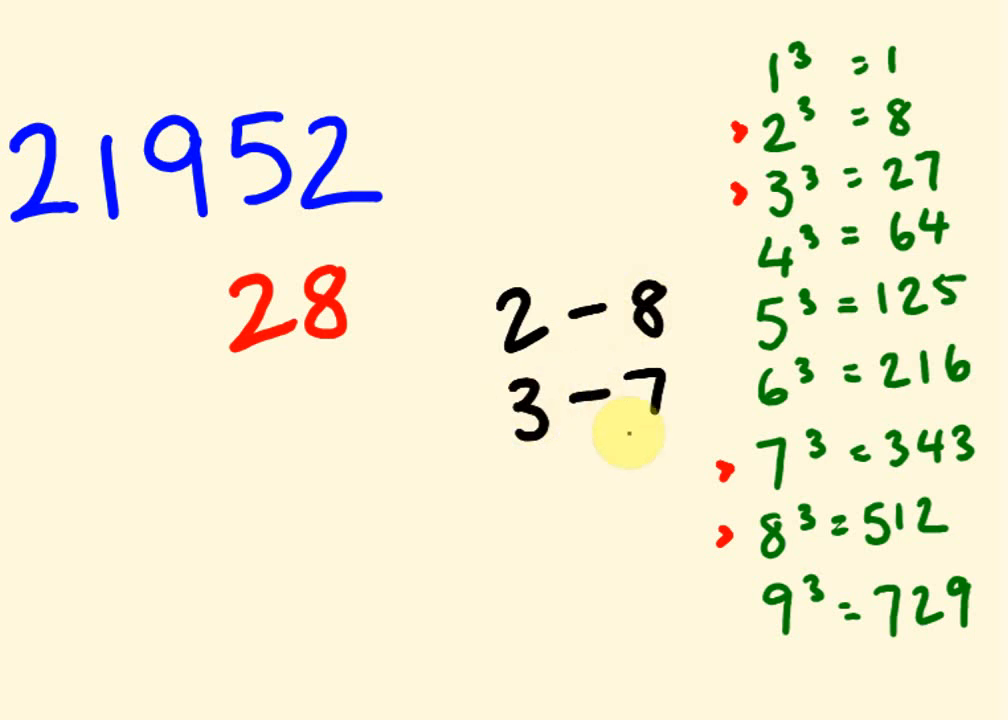
pyautogui.moveTo(896, 112)
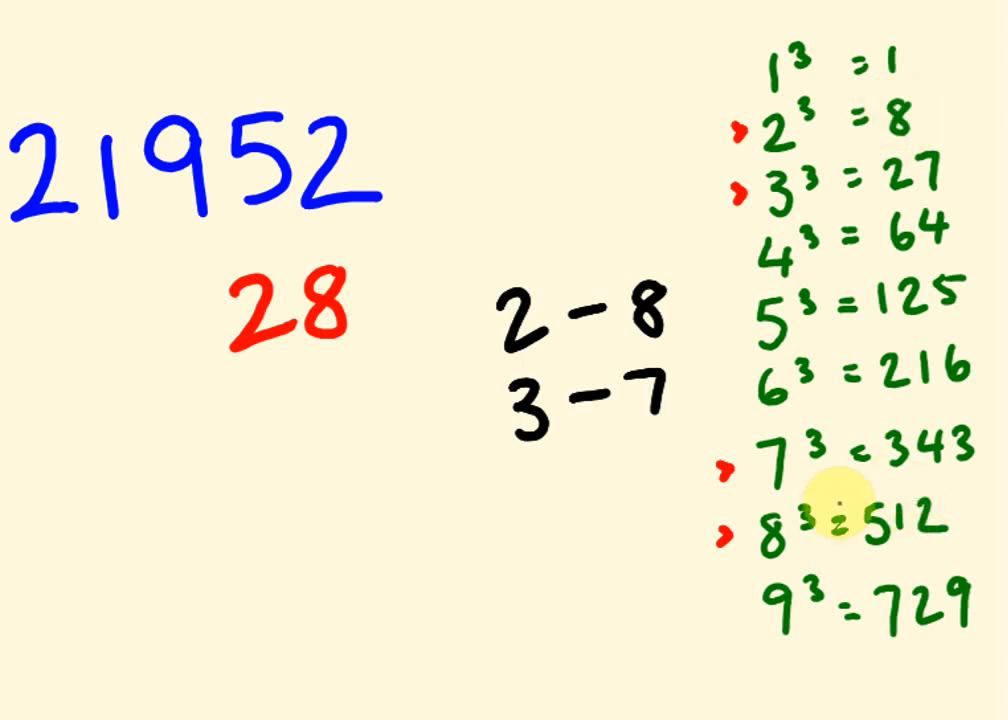
pyautogui.moveTo(820, 150)
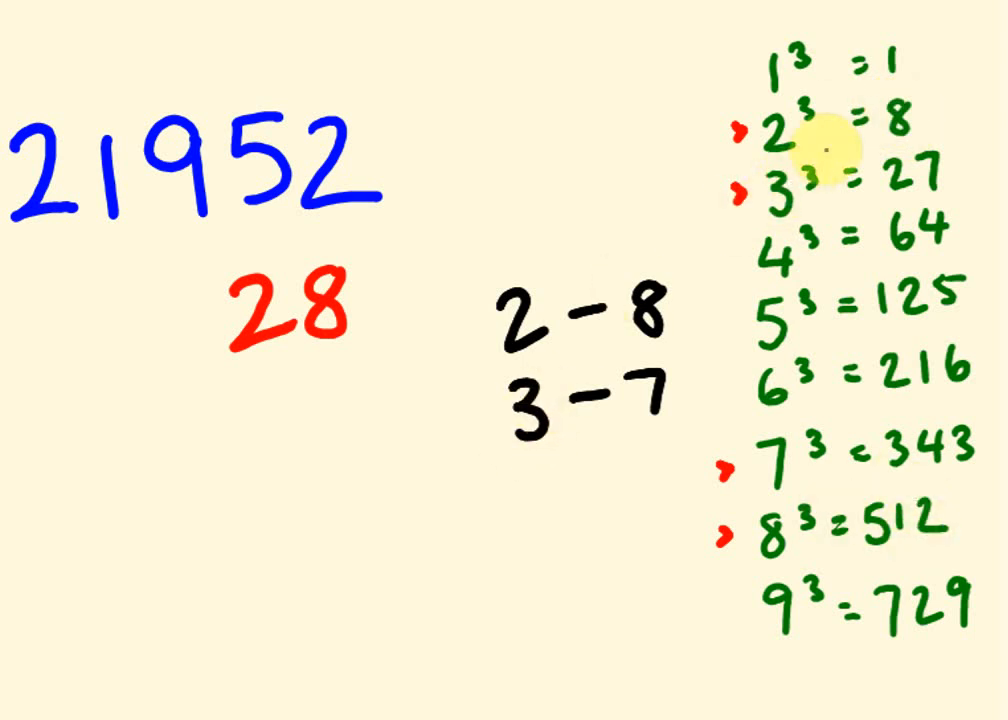
pyautogui.moveTo(776, 444)
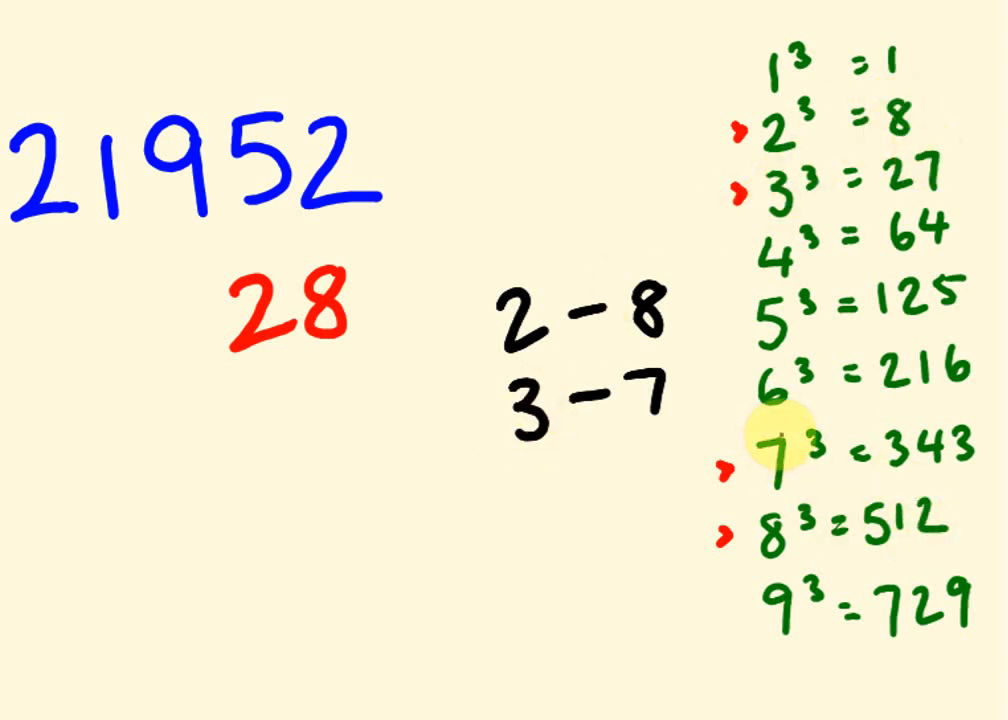
pyautogui.moveTo(930, 444)
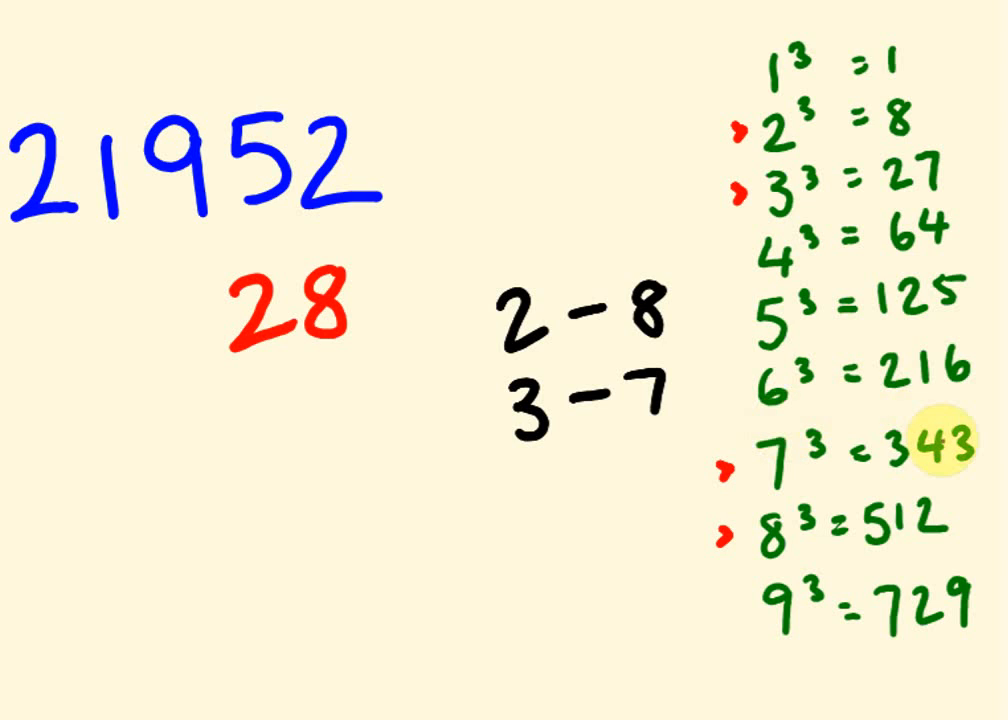
pyautogui.moveTo(676, 258)
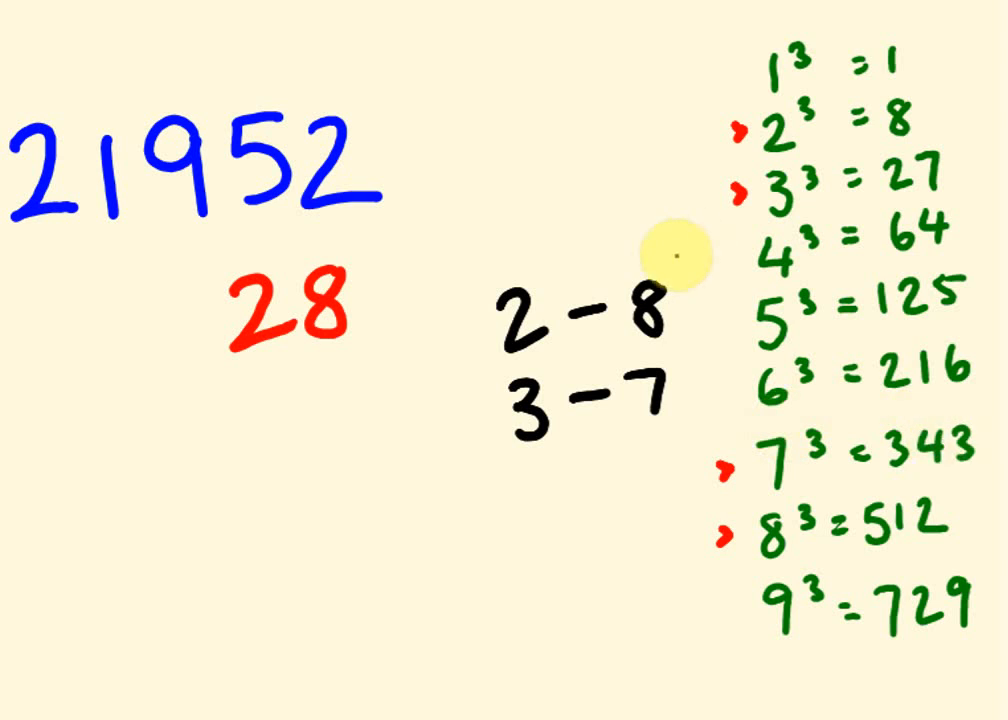
pyautogui.moveTo(680, 256); pyautogui.dragTo(676, 440)
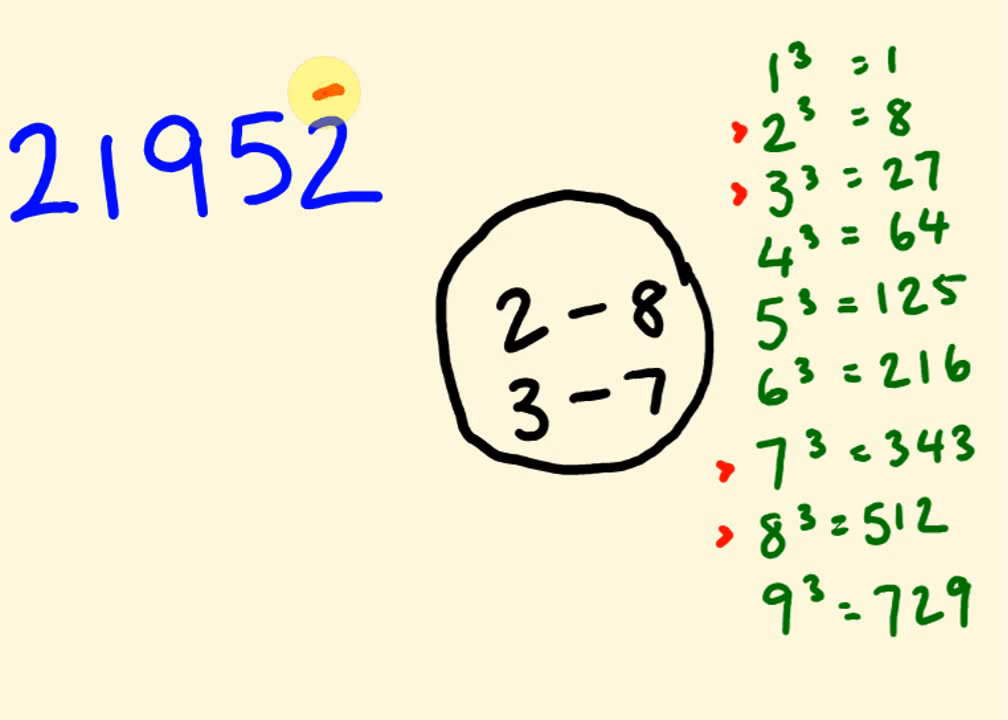
pyautogui.moveTo(344, 352)
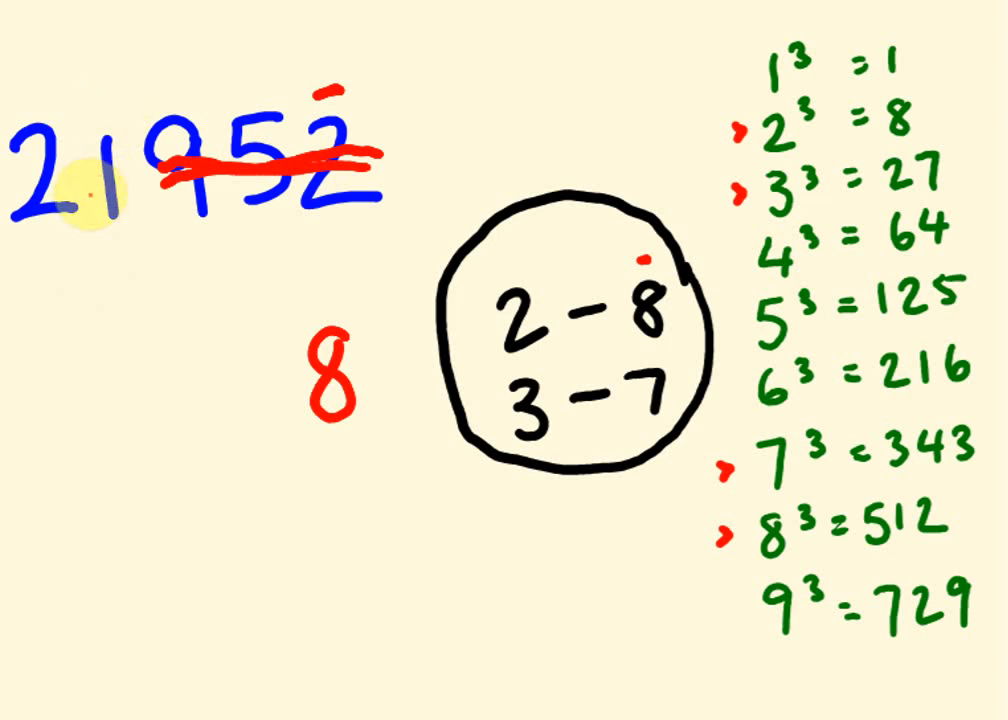
pyautogui.moveTo(784, 16)
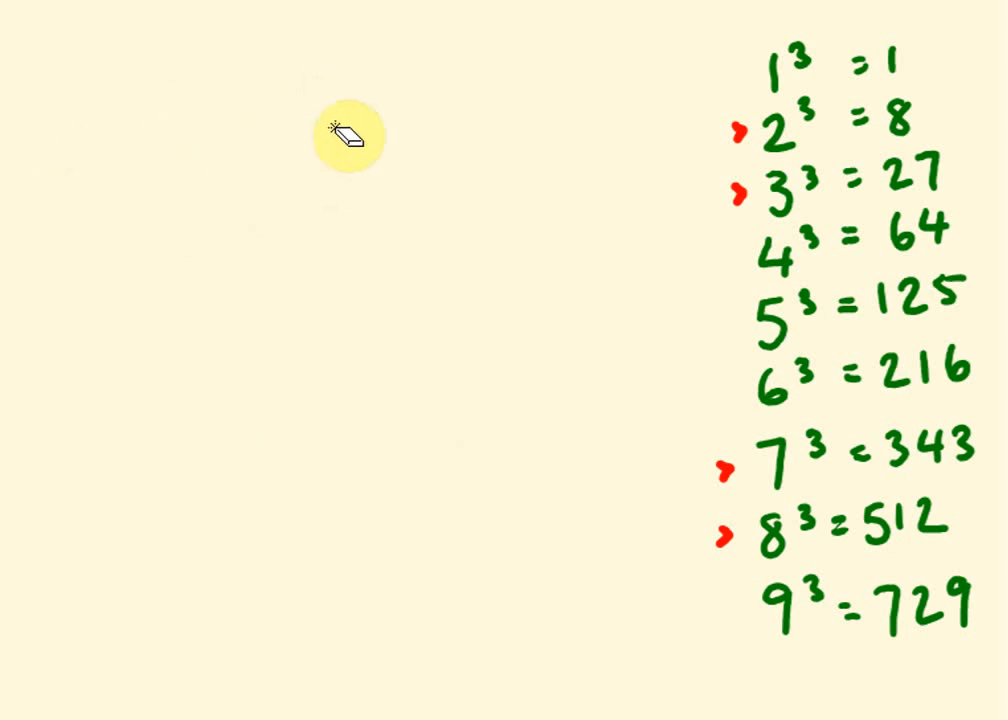
# Erase the 21952 example and its notes, leaving only the cube table.
pyautogui.moveTo(348, 136); pyautogui.dragTo(738, 206)
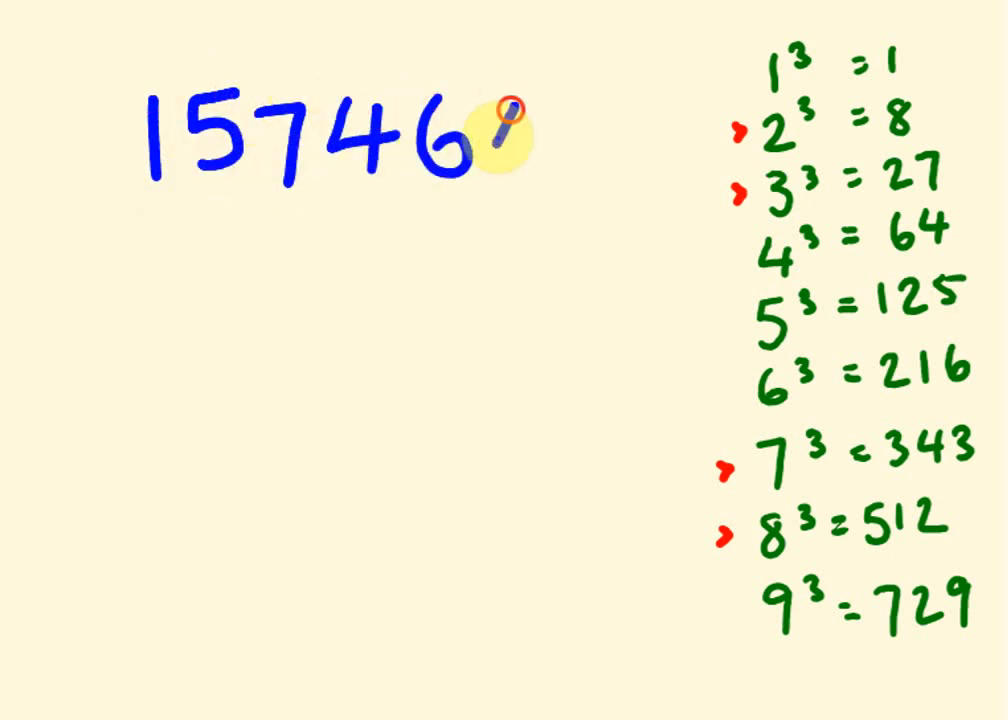
pyautogui.write('4')
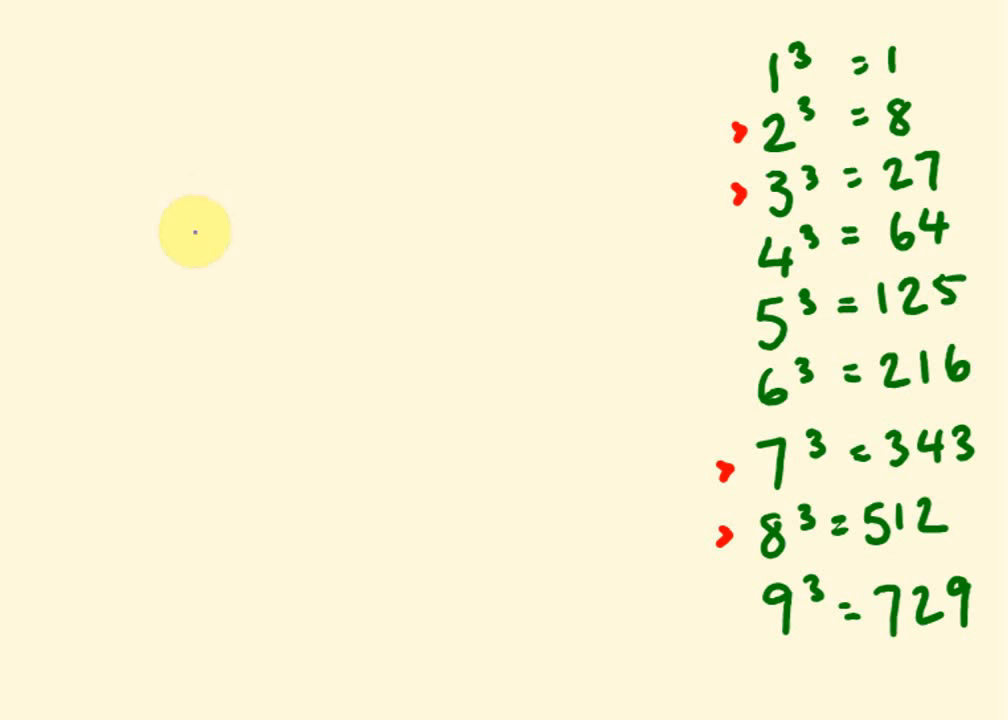
pyautogui.moveTo(210, 196)
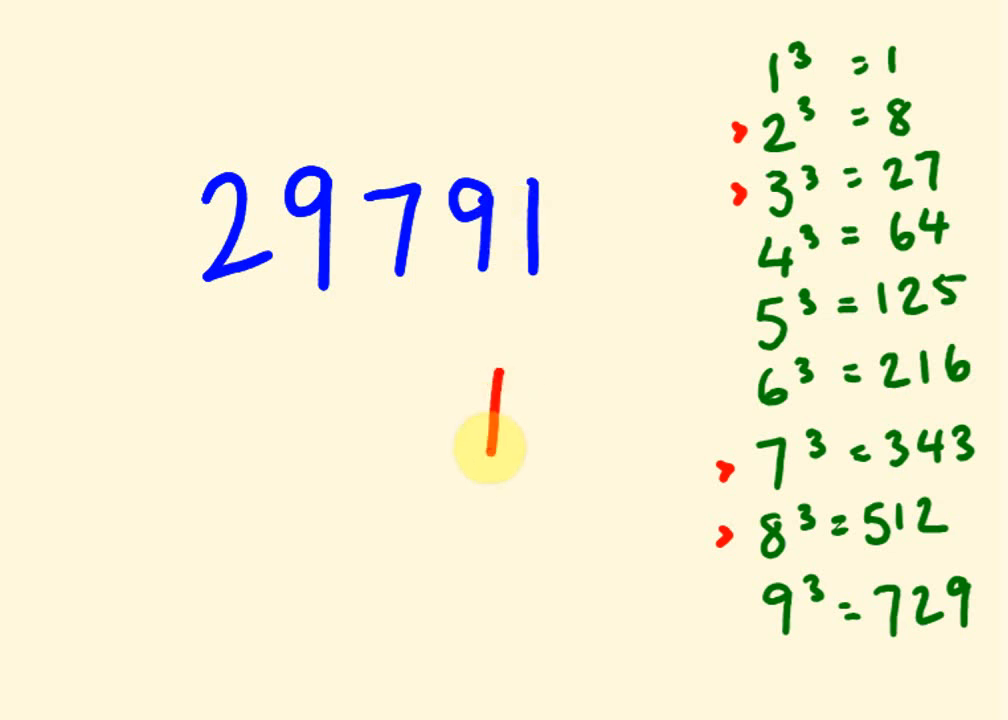
# Strike a red line through the last three digits 791 of 29791.
pyautogui.moveTo(420, 216); pyautogui.dragTo(580, 210)
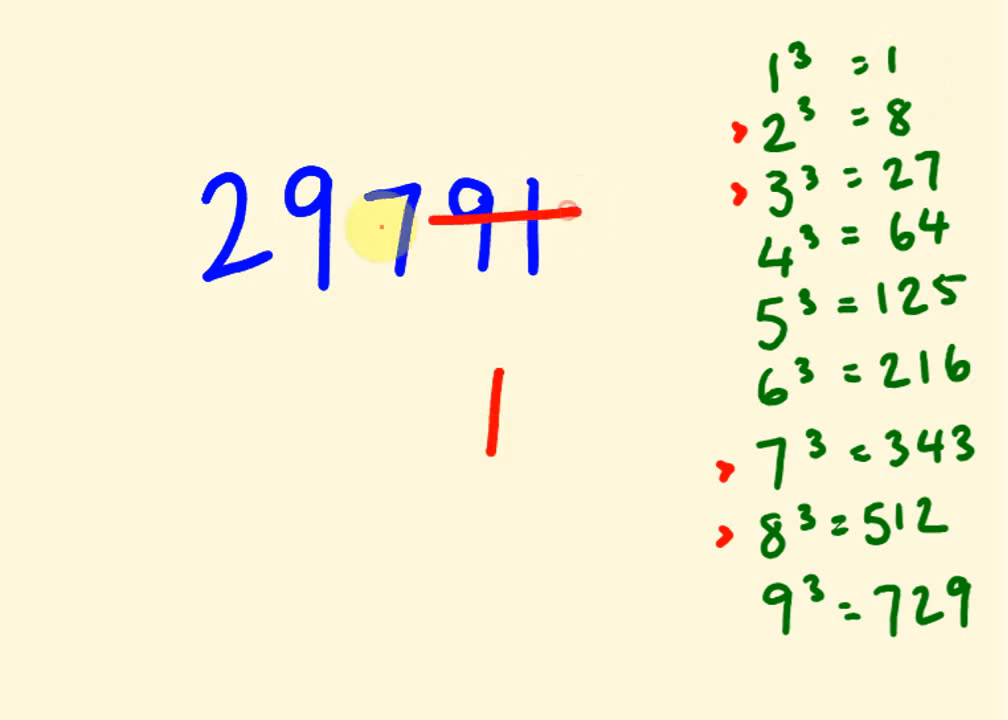
pyautogui.moveTo(668, 356)
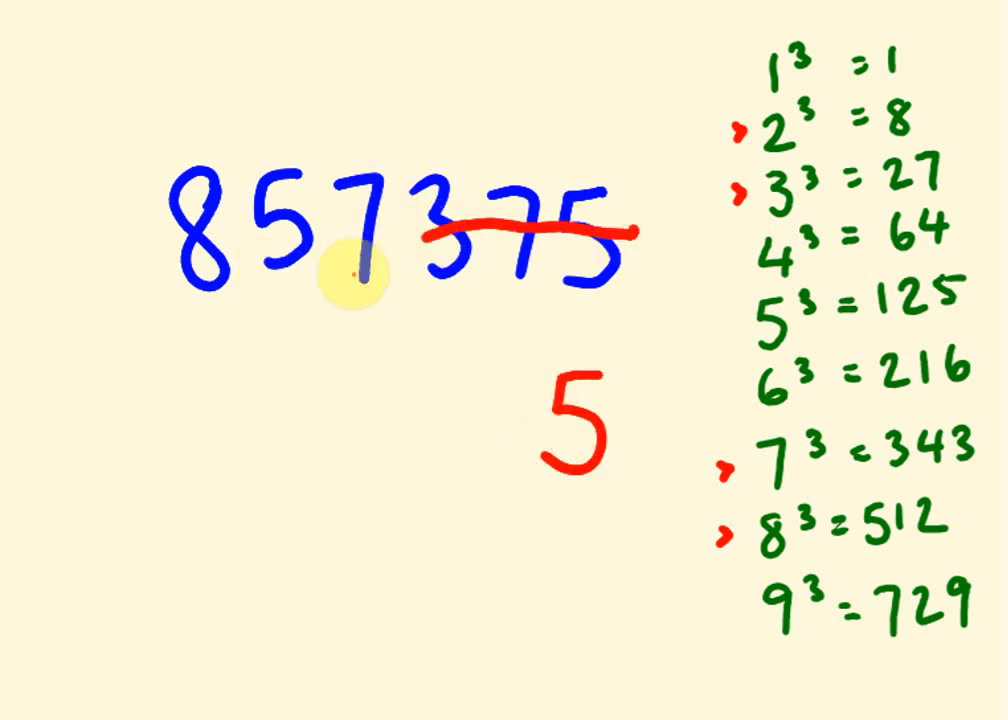
pyautogui.moveTo(464, 568)
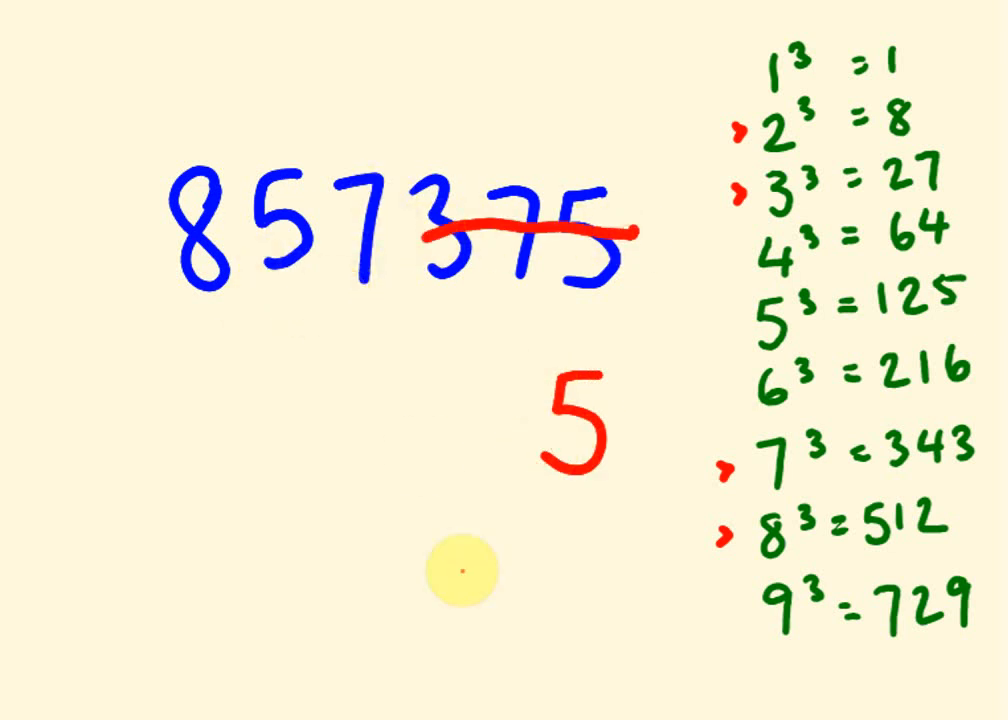
pyautogui.moveTo(904, 620)
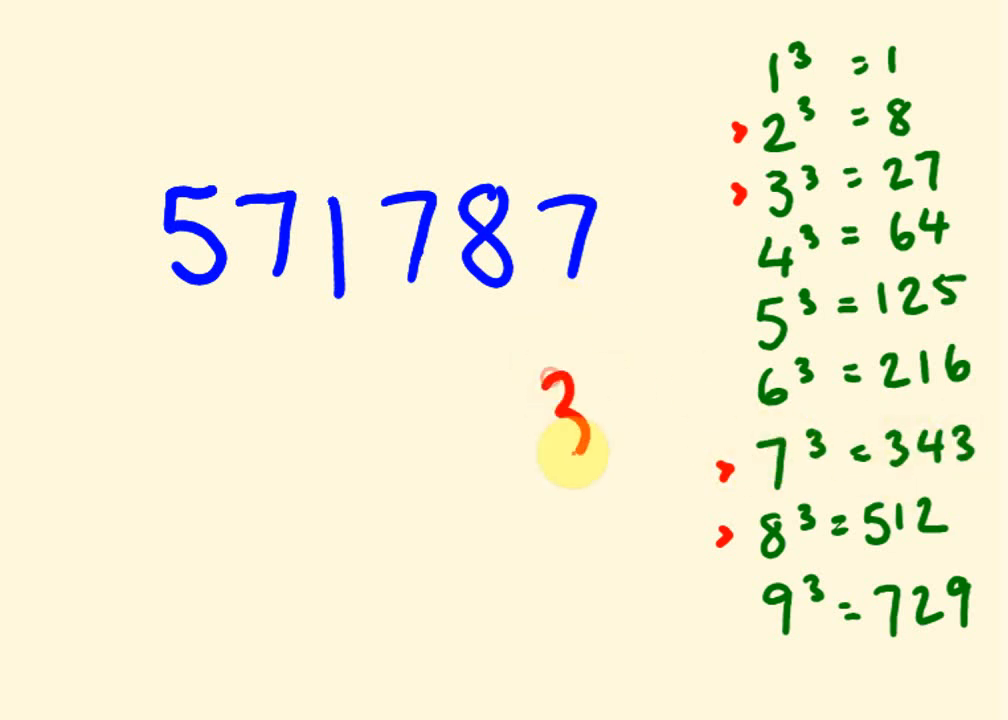
# Write a red 3 as the cube root's last digit below 571787.
pyautogui.moveTo(370, 256); pyautogui.dragTo(610, 230)
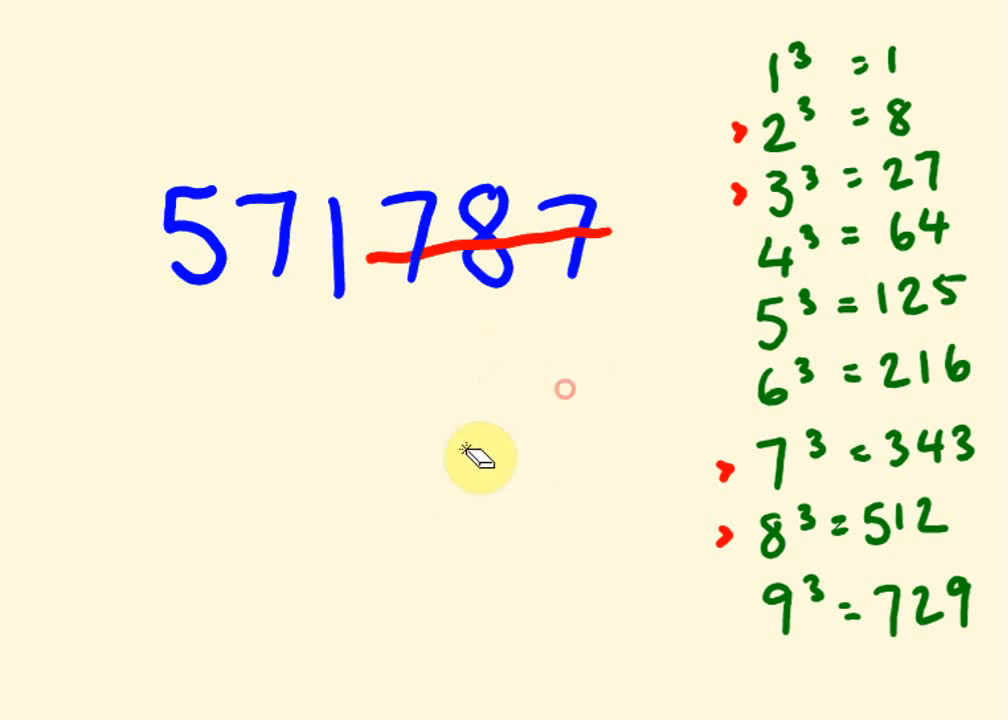
# Erase the 571787 example and its red strike-through from the board.
pyautogui.moveTo(480, 458); pyautogui.dragTo(64, 144)
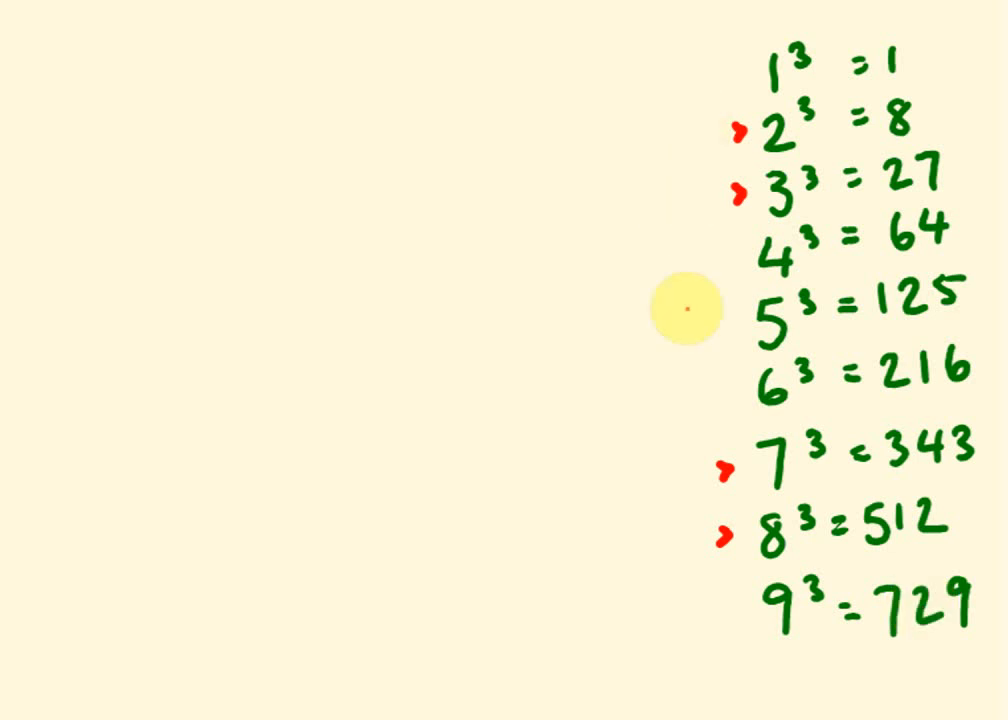
pyautogui.moveTo(696, 290)
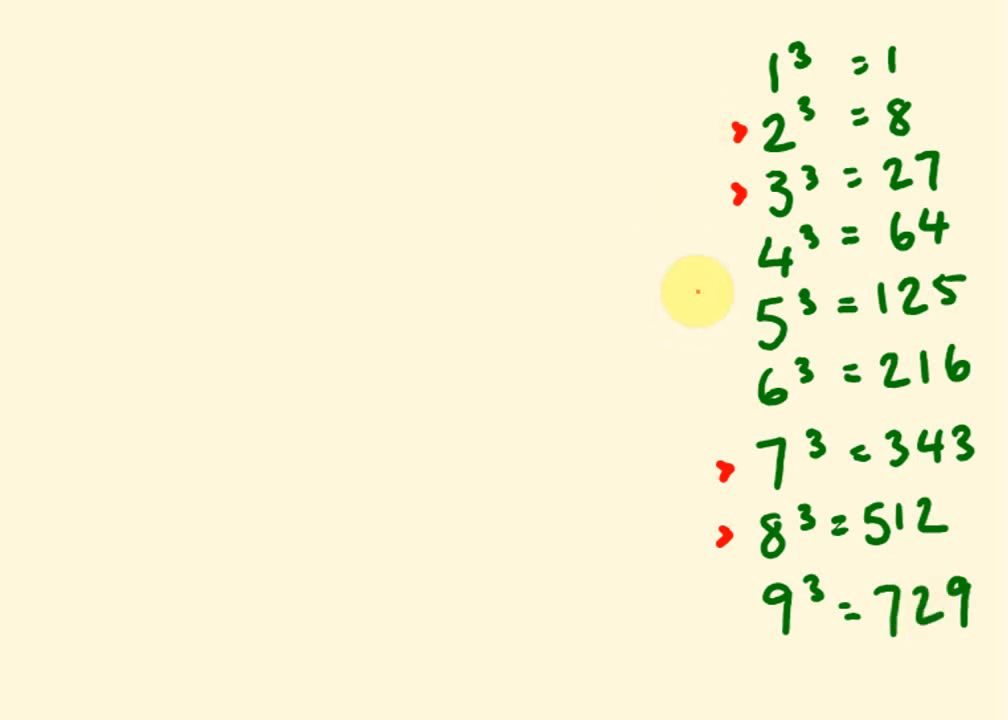